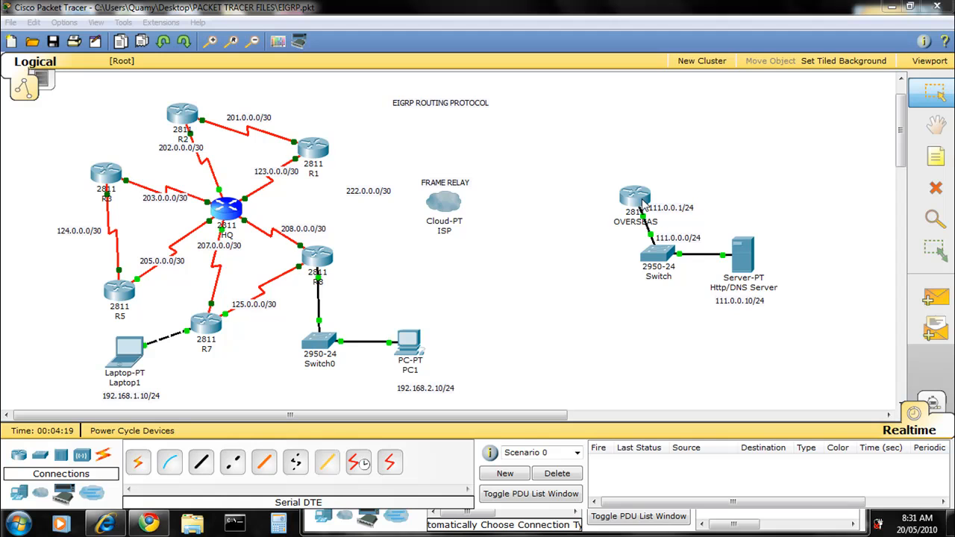
{"action": "mouse_move", "coordinate": [519, 391]}
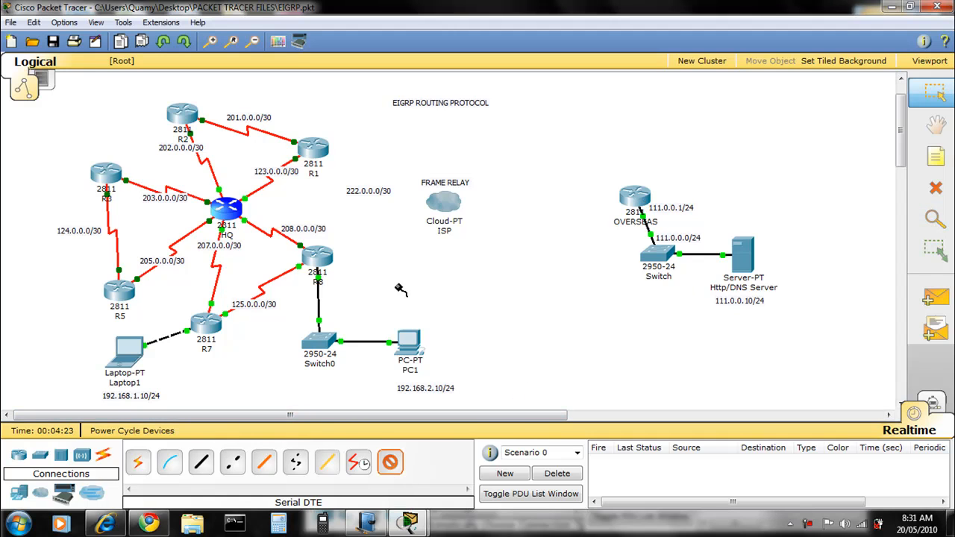
- Connect HQ to the ISP cloud's Serial0 port with a serial link
{"action": "left_click", "coordinate": [227, 209]}
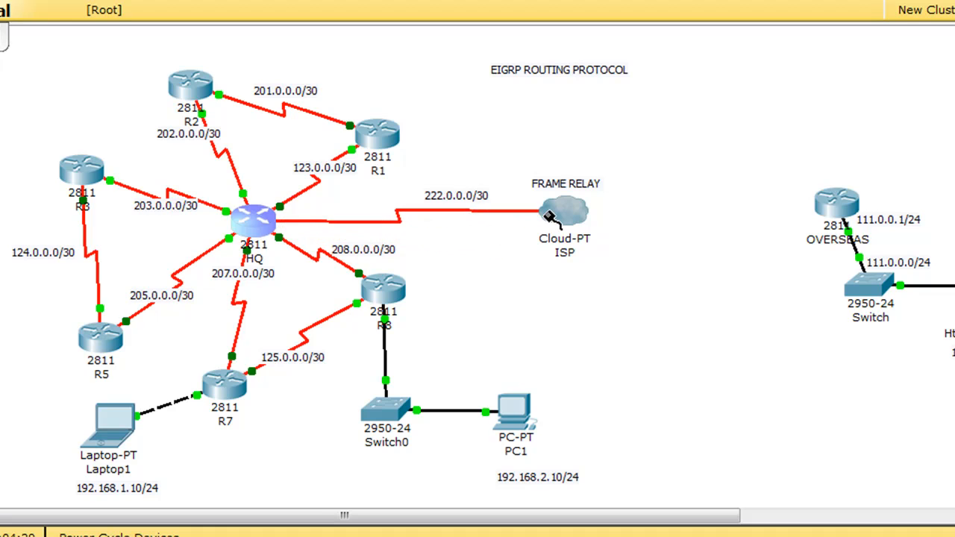
{"action": "left_click", "coordinate": [564, 212]}
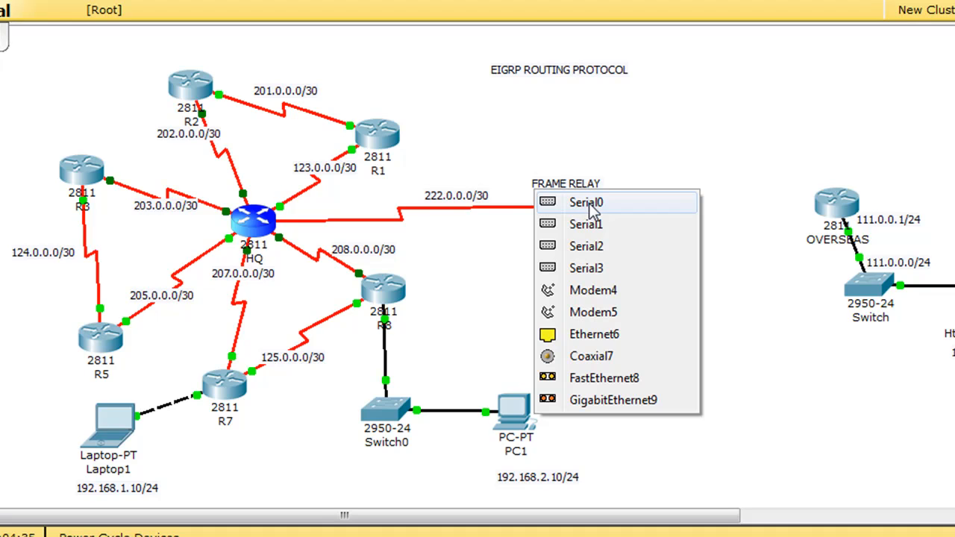
{"action": "left_click", "coordinate": [584, 203]}
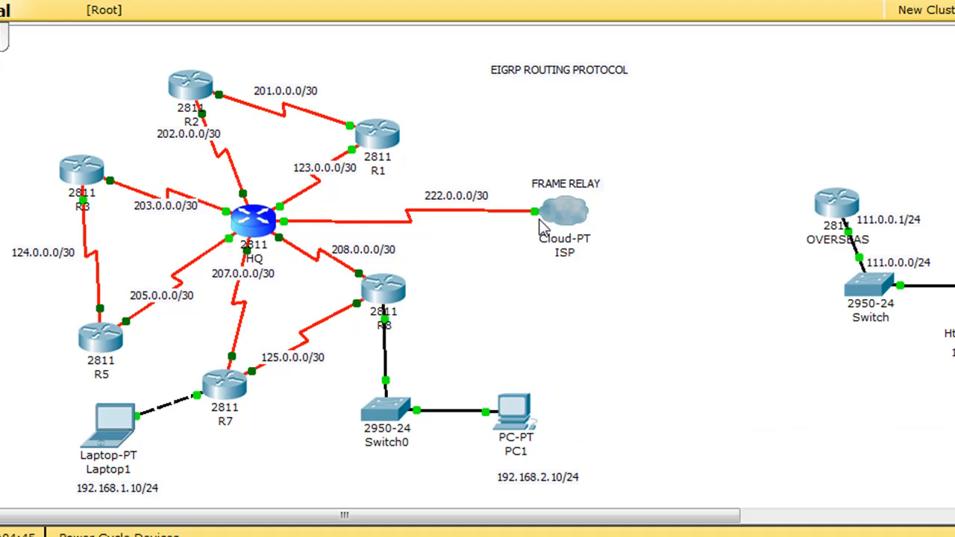
{"action": "mouse_move", "coordinate": [536, 212]}
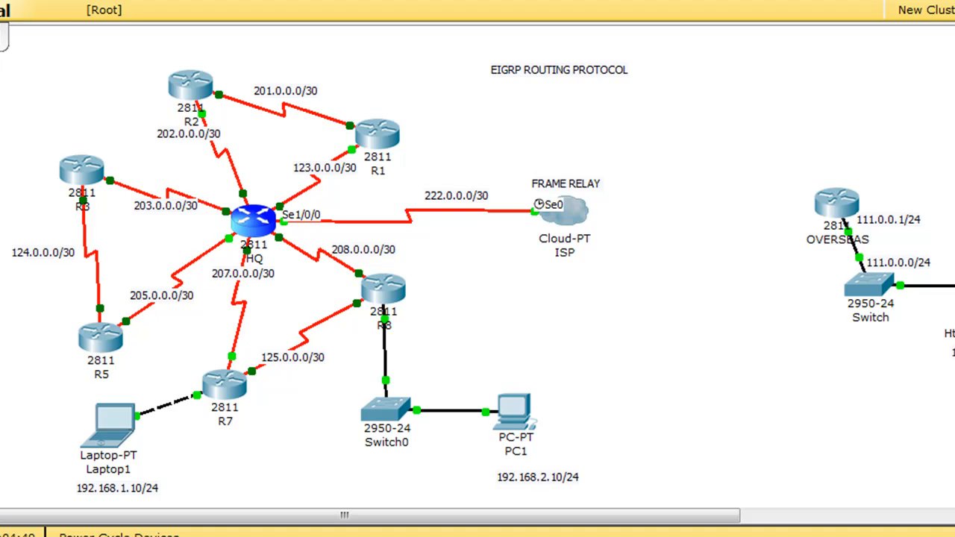
- Connect OVERSEAS to the ISP cloud's Serial1 port with a serial link
{"action": "left_click", "coordinate": [838, 212]}
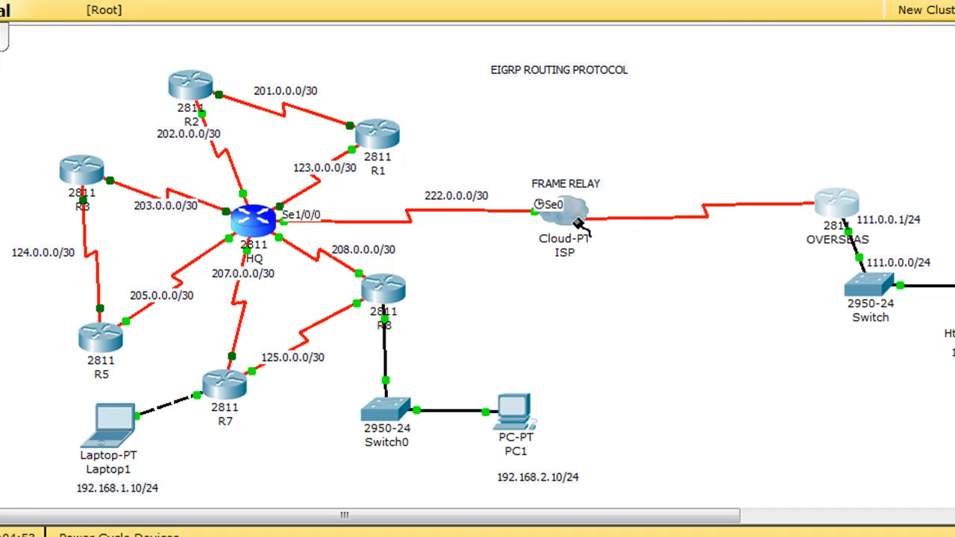
{"action": "left_click", "coordinate": [564, 216]}
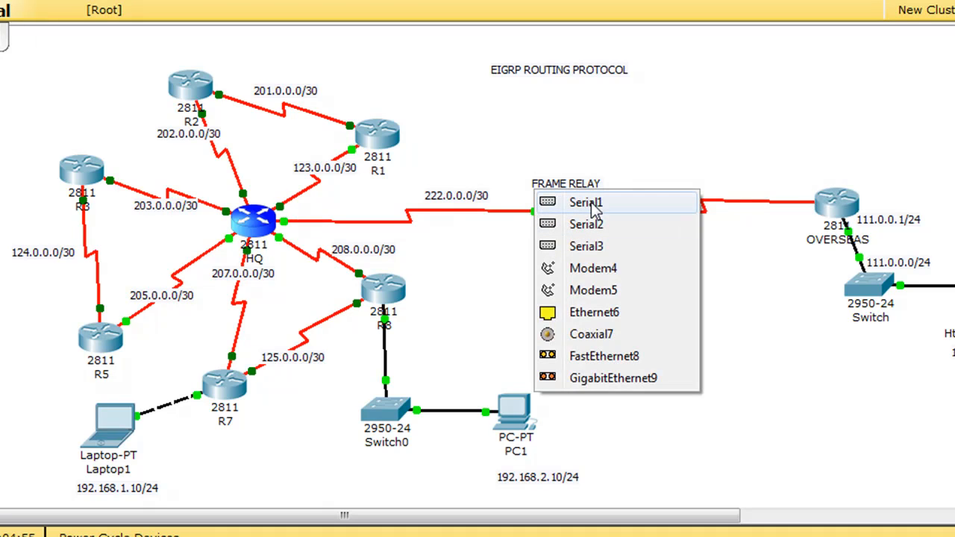
{"action": "left_click", "coordinate": [585, 203]}
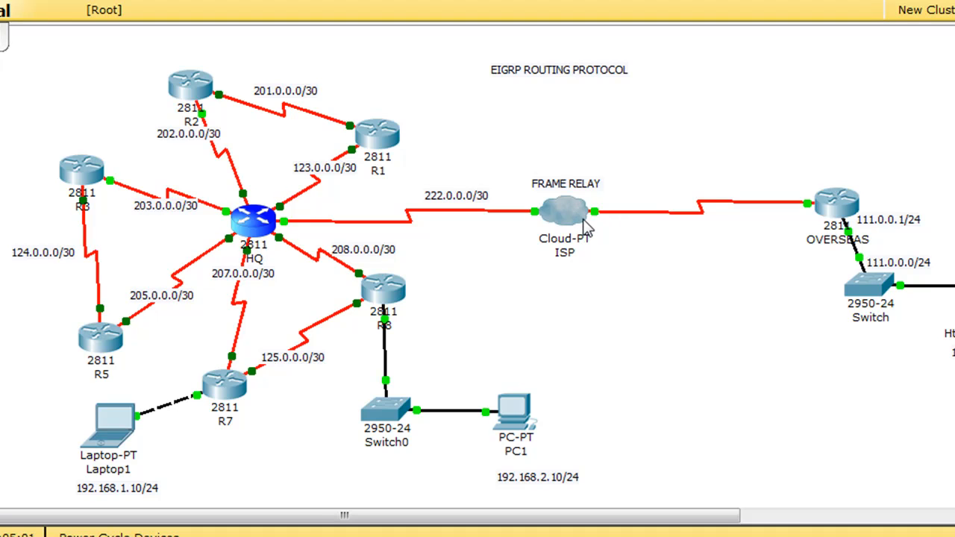
{"action": "mouse_move", "coordinate": [564, 212]}
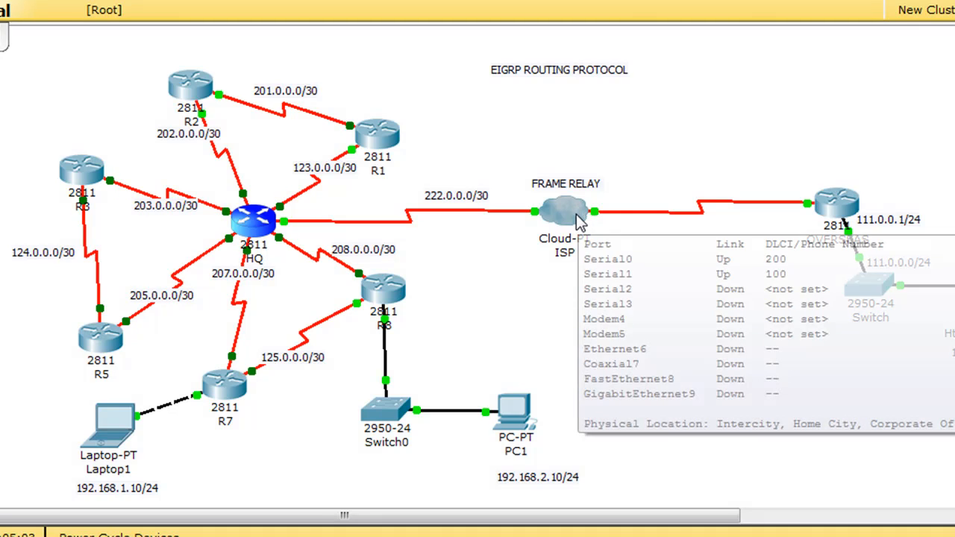
- In the ISP cloud's Serial0 Frame Relay settings, add DLCI 200 named hq
{"action": "double_click", "coordinate": [565, 216]}
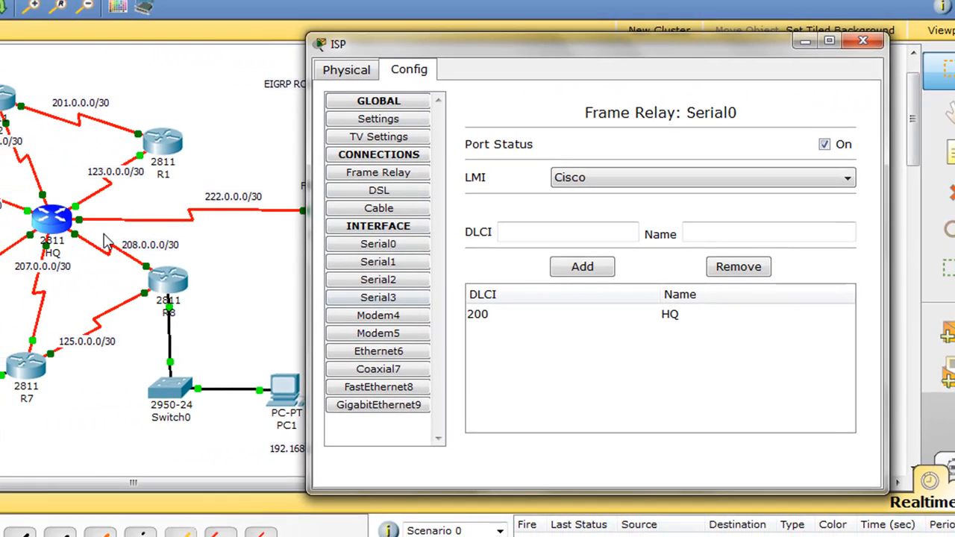
{"action": "mouse_move", "coordinate": [60, 268]}
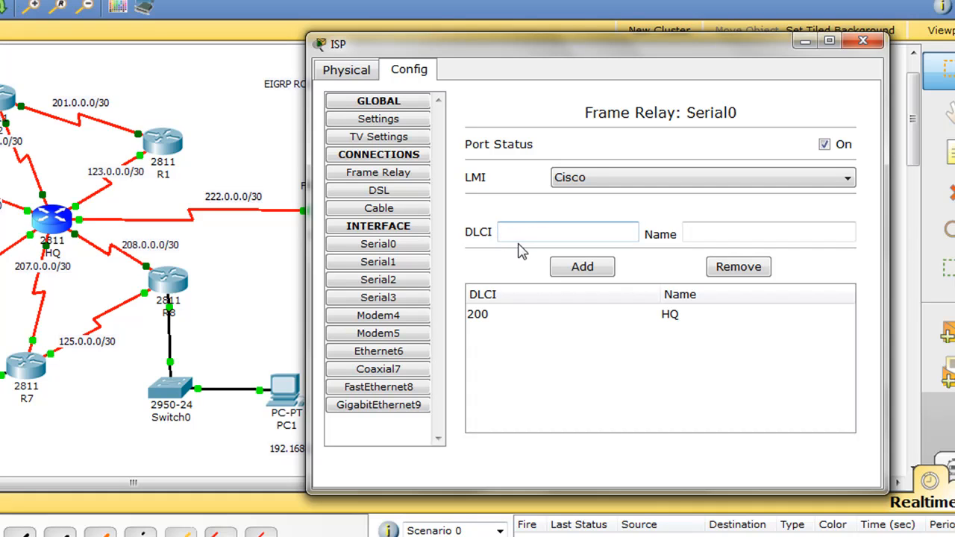
{"action": "left_click", "coordinate": [567, 232]}
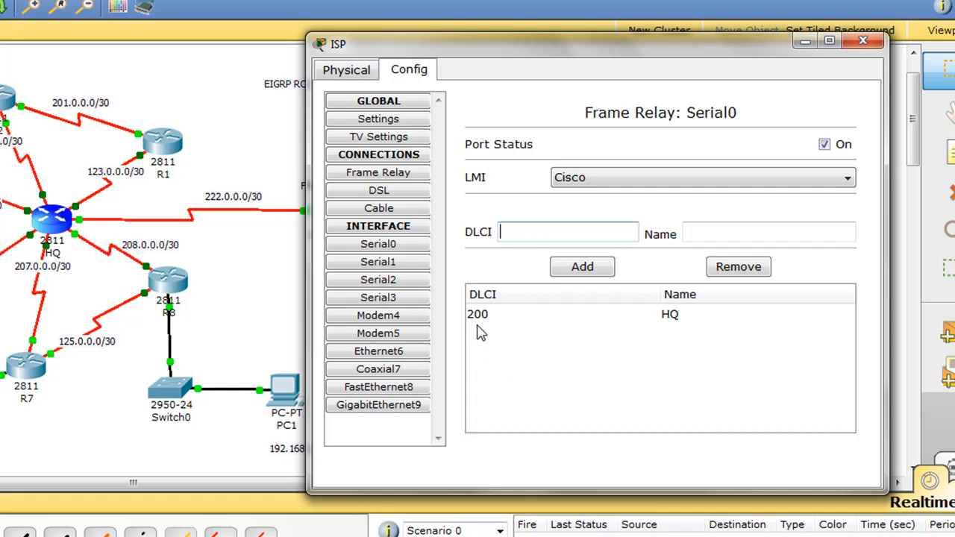
{"action": "type", "text": "200"}
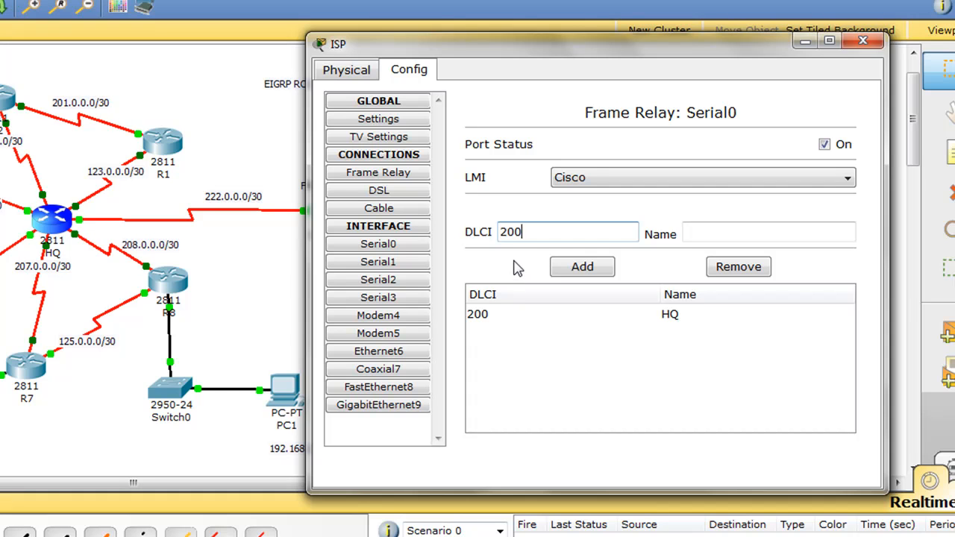
{"action": "left_click", "coordinate": [768, 232]}
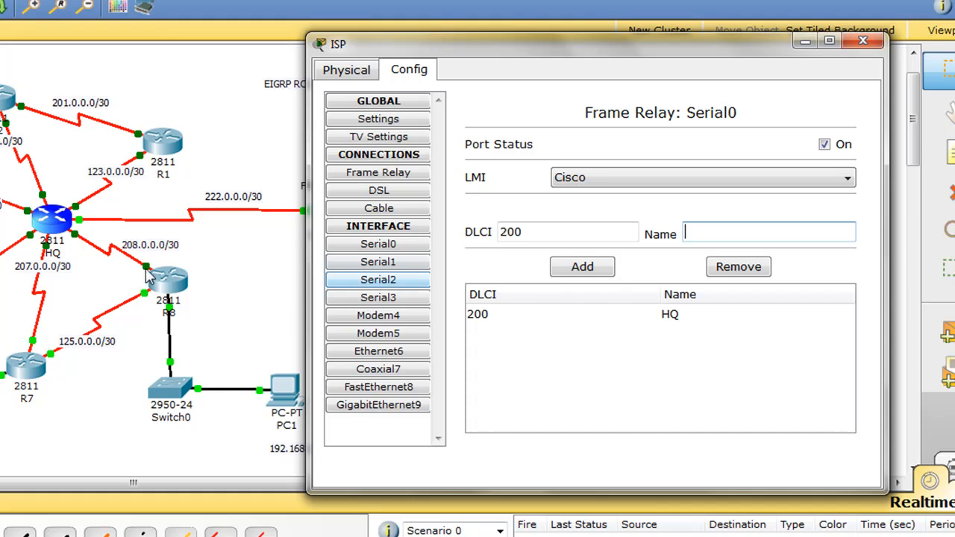
{"action": "mouse_move", "coordinate": [122, 261]}
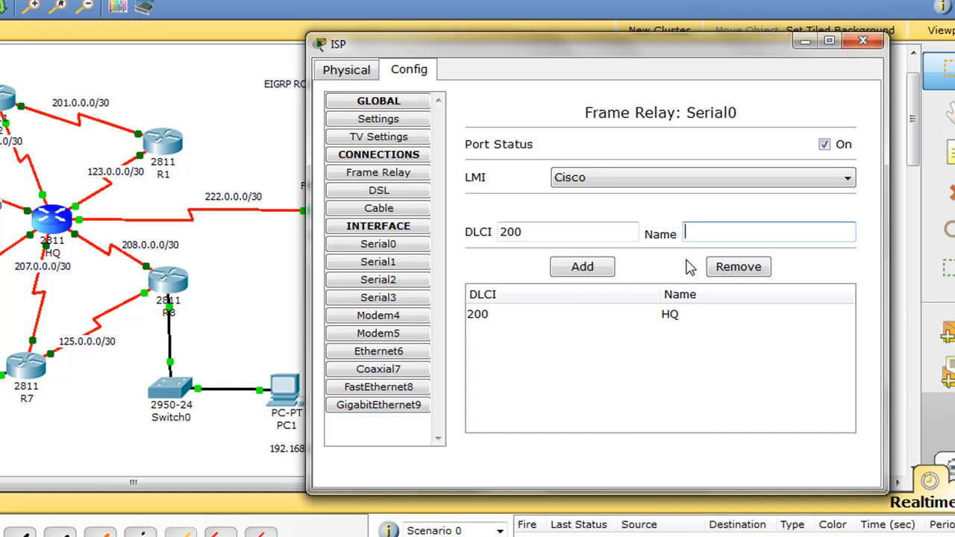
{"action": "type", "text": "hq"}
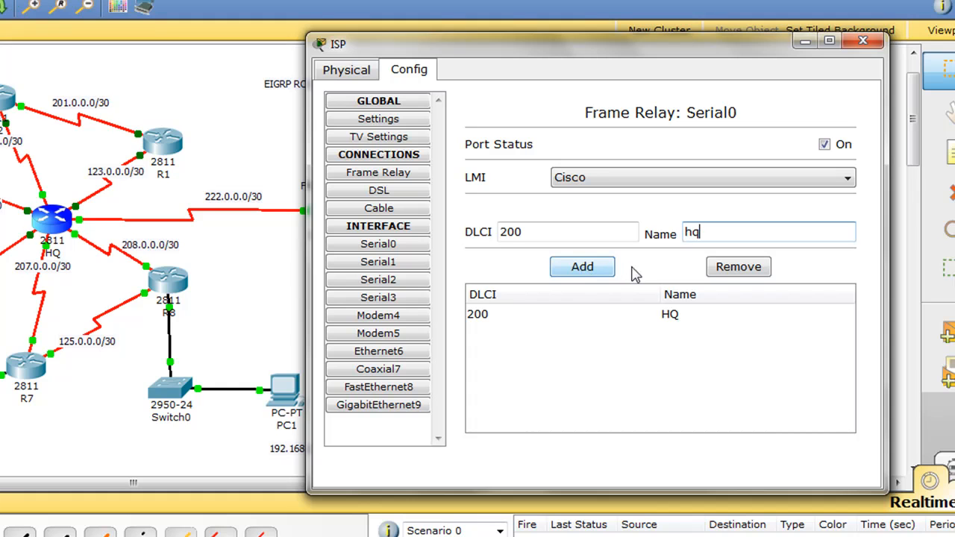
{"action": "mouse_move", "coordinate": [582, 271]}
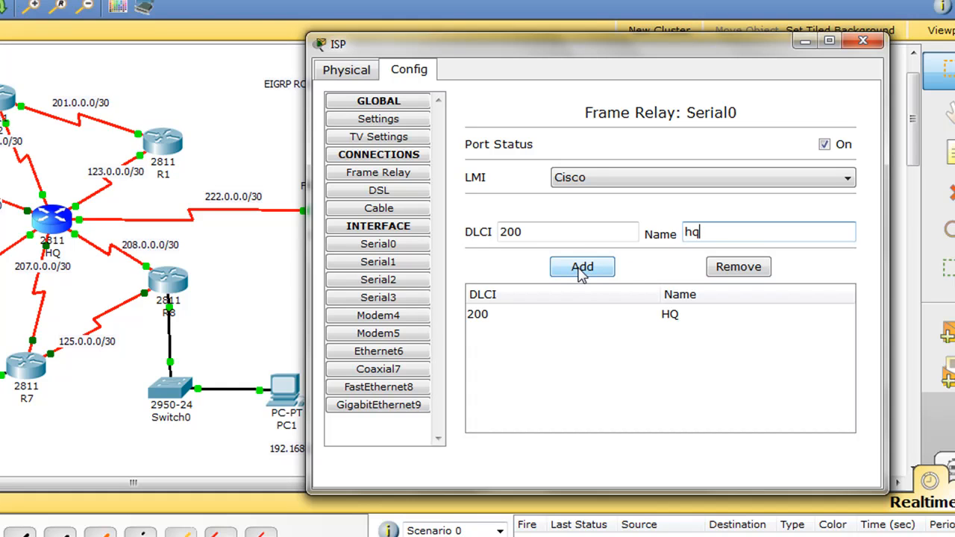
{"action": "left_click", "coordinate": [582, 265]}
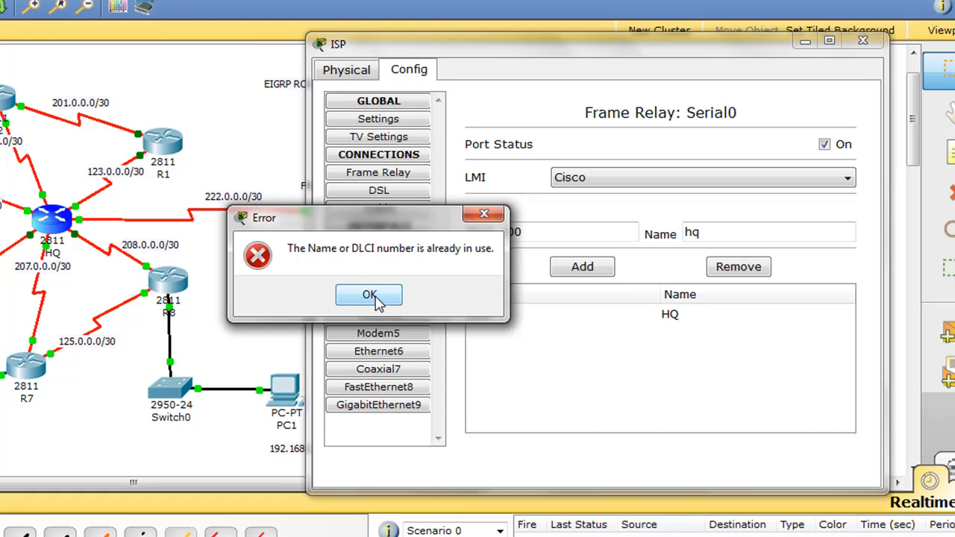
- Dismiss the duplicate-DLCI error and resubmit the entry so Serial0 lists only DLCI 200 HQ
{"action": "left_click", "coordinate": [368, 294]}
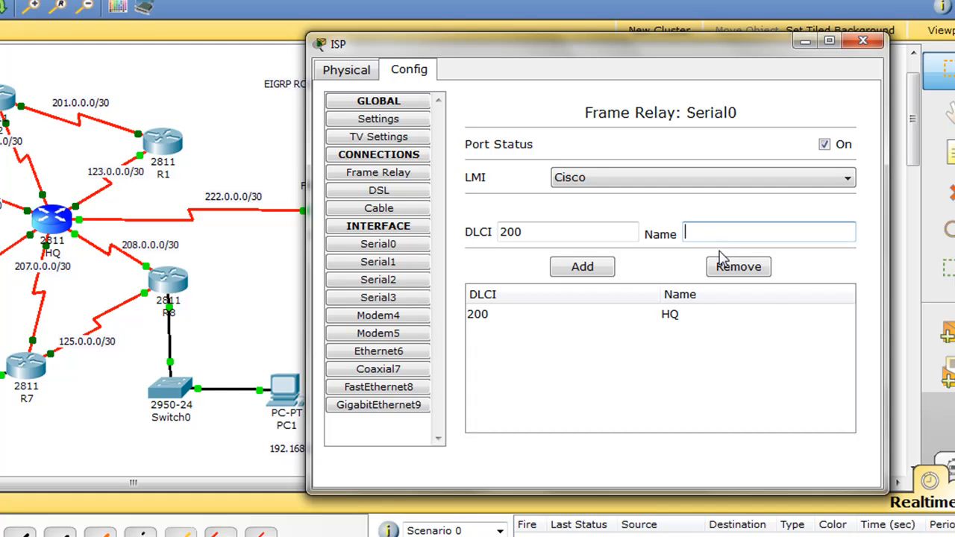
{"action": "type", "text": "r1"}
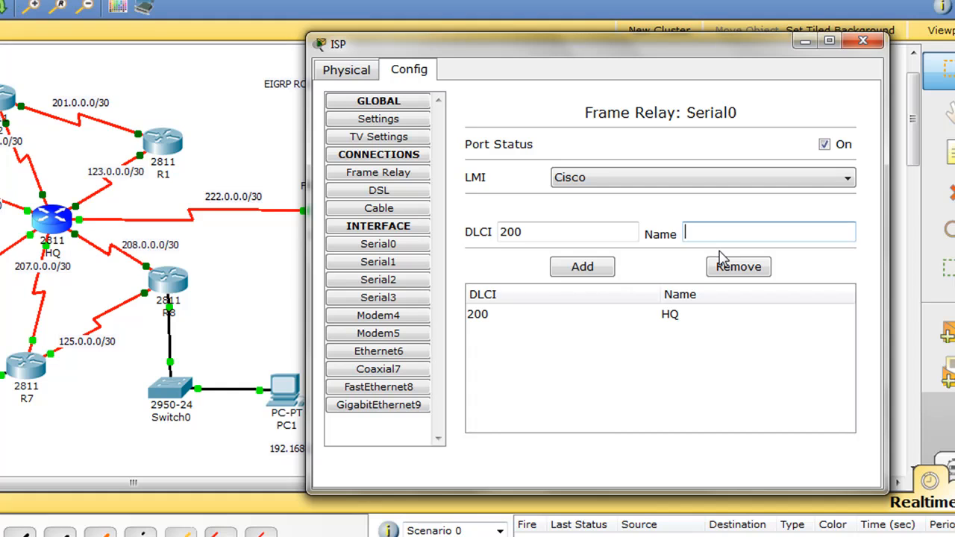
{"action": "left_click", "coordinate": [567, 233]}
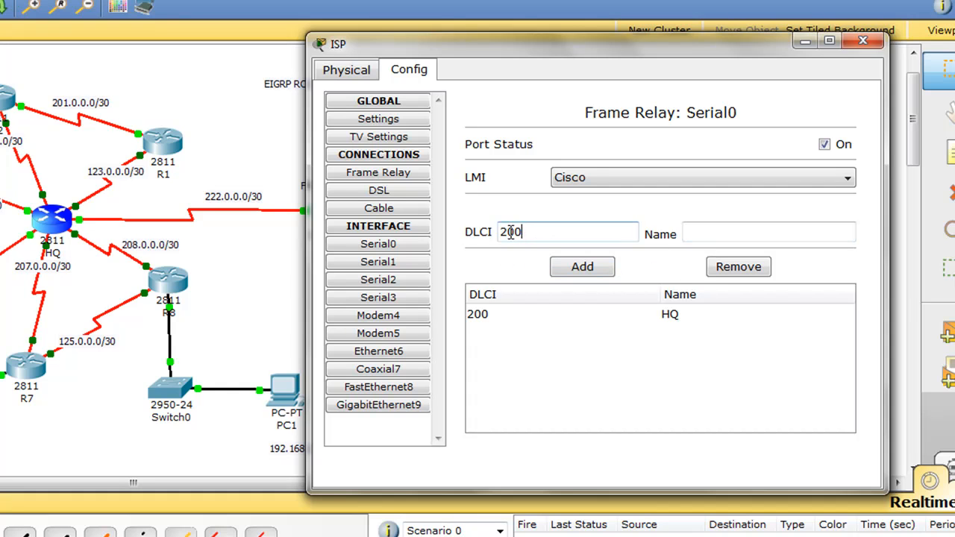
{"action": "left_click", "coordinate": [582, 266]}
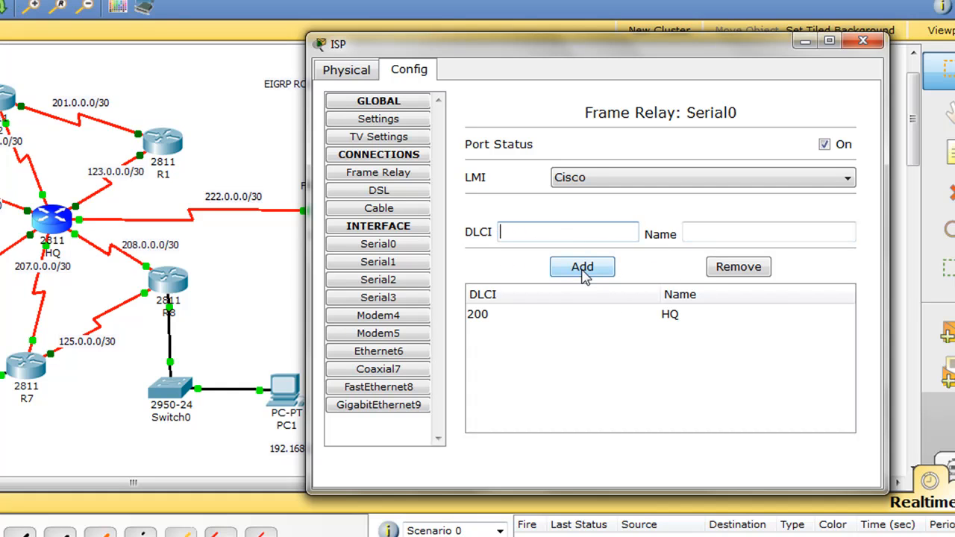
{"action": "mouse_move", "coordinate": [578, 321]}
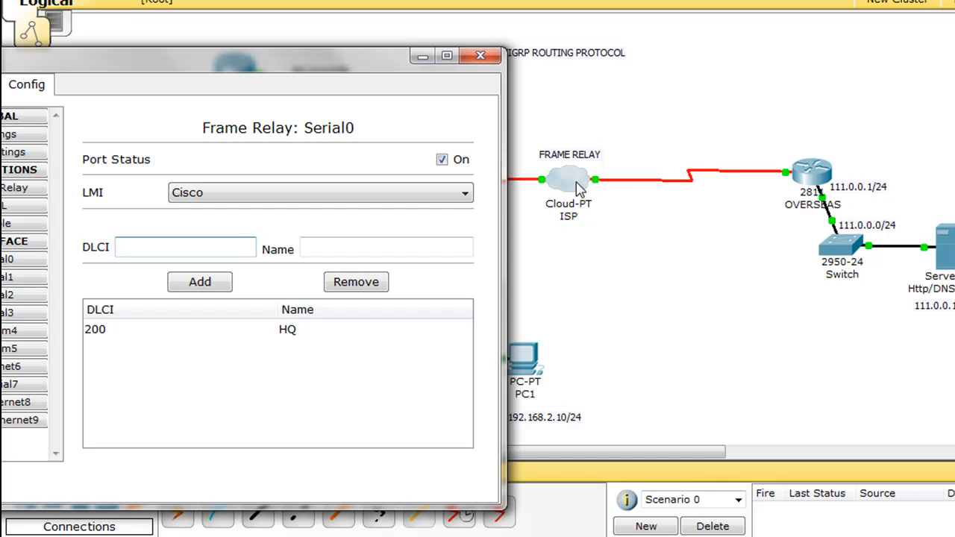
- Review Serial1's DLCI 100 named OVERSEAS and clear the stray text from its Name field
{"action": "left_click", "coordinate": [481, 55]}
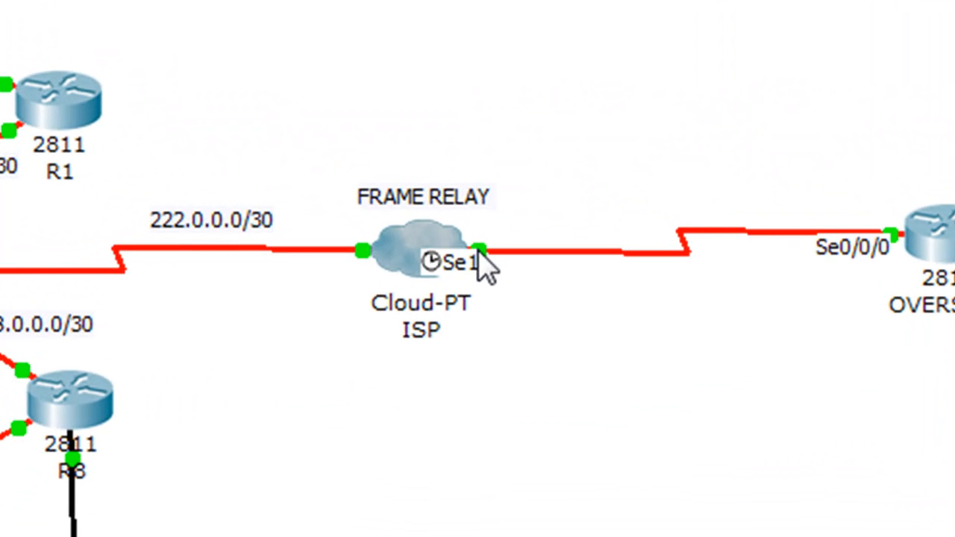
{"action": "mouse_move", "coordinate": [489, 286]}
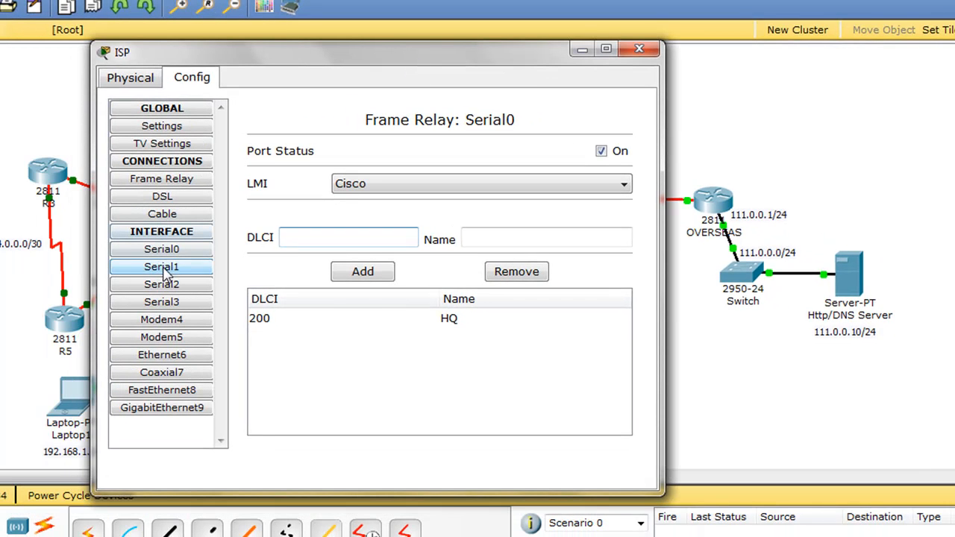
{"action": "left_click", "coordinate": [161, 266]}
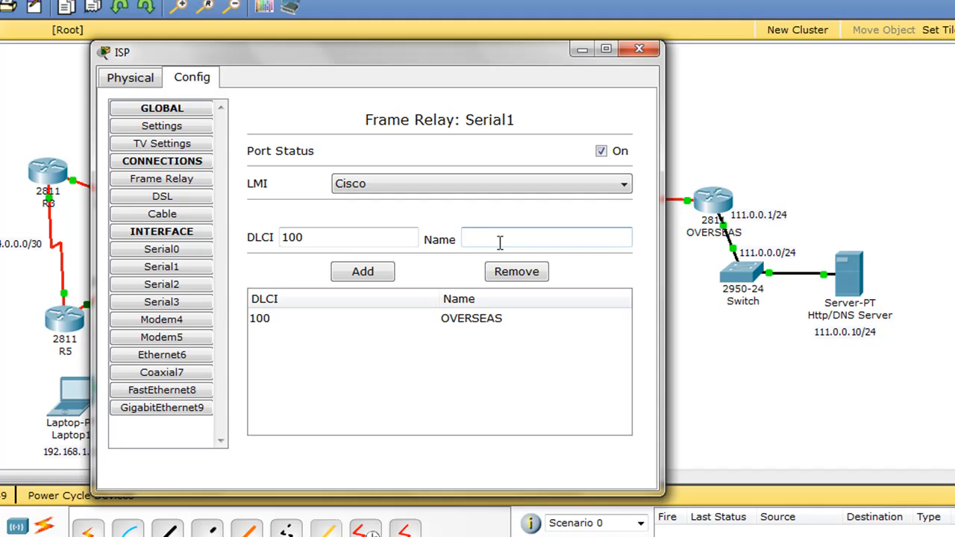
{"action": "type", "text": "o"}
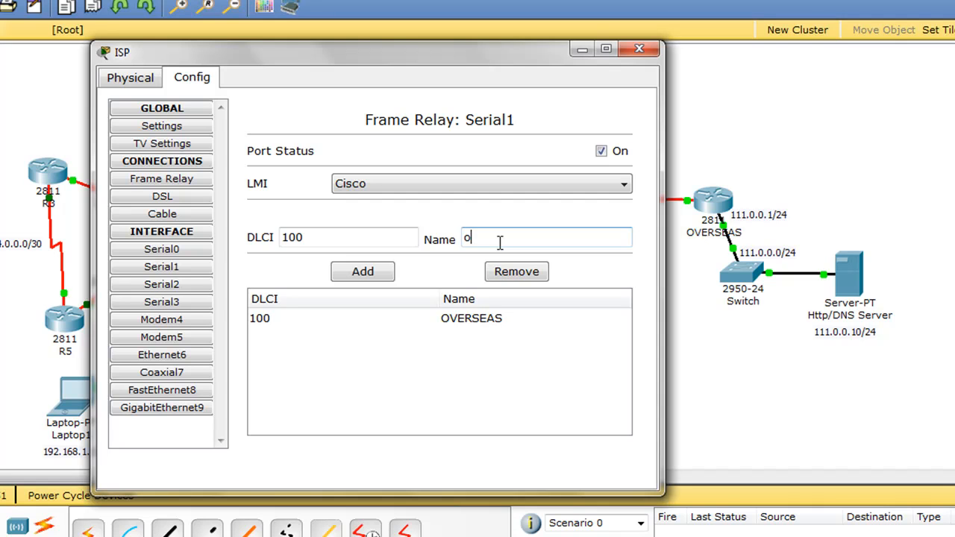
{"action": "type", "text": "sd"}
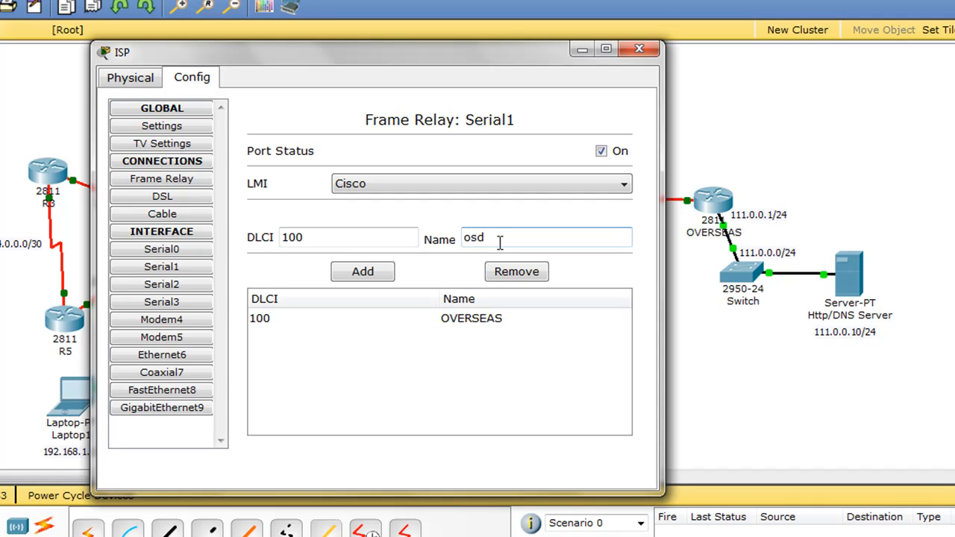
{"action": "key", "text": "BackSpace"}
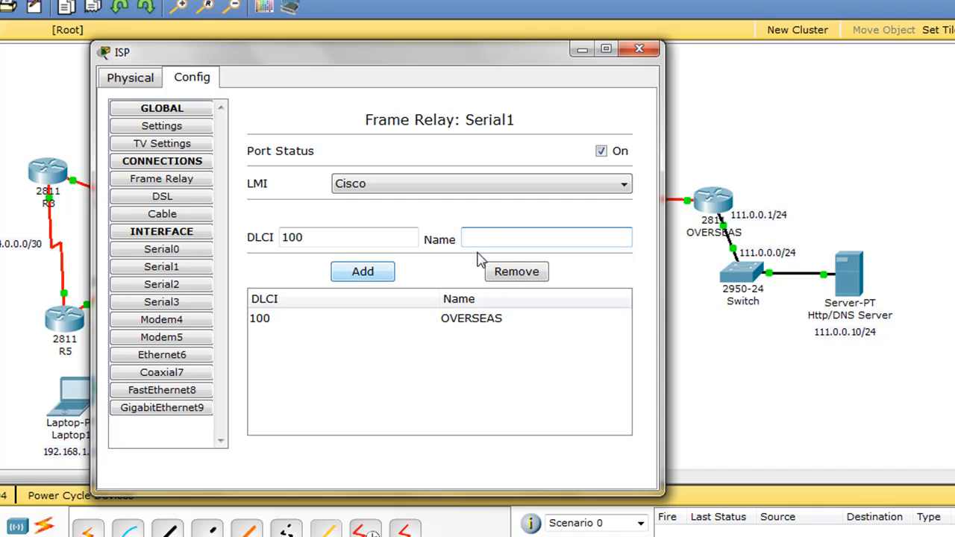
{"action": "left_click", "coordinate": [546, 237]}
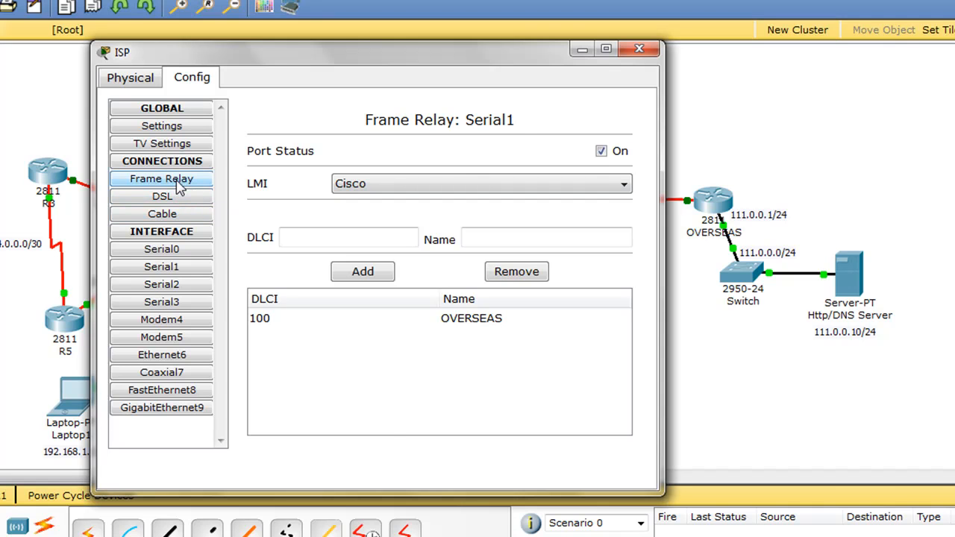
- In the Frame Relay connections table, choose Serial0's HQ sublink and Serial1 as the far-end port
{"action": "left_click", "coordinate": [161, 179]}
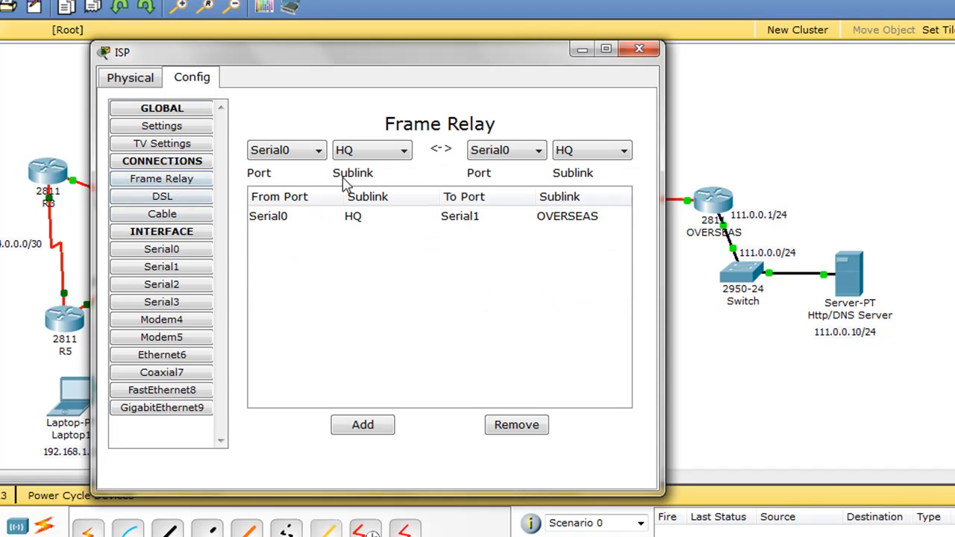
{"action": "left_click", "coordinate": [286, 149]}
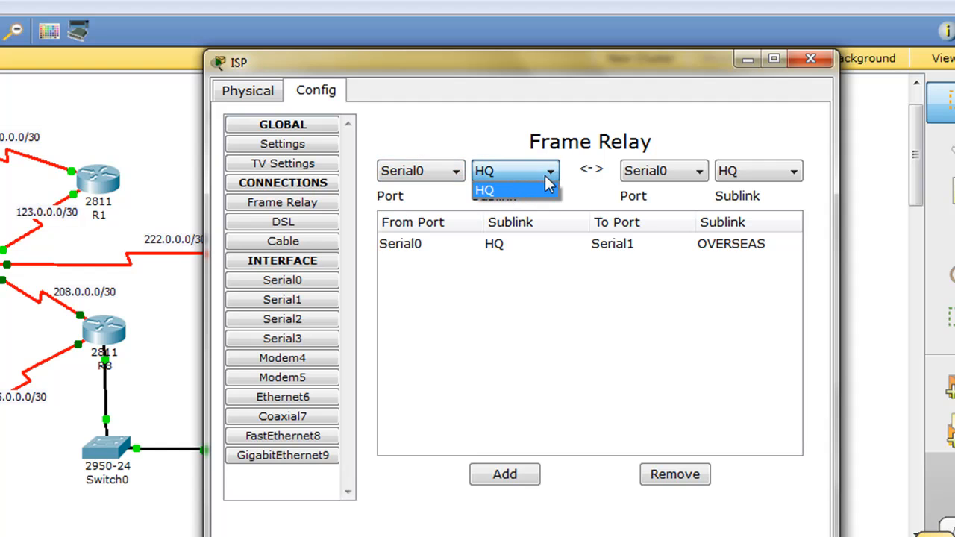
{"action": "mouse_move", "coordinate": [456, 212]}
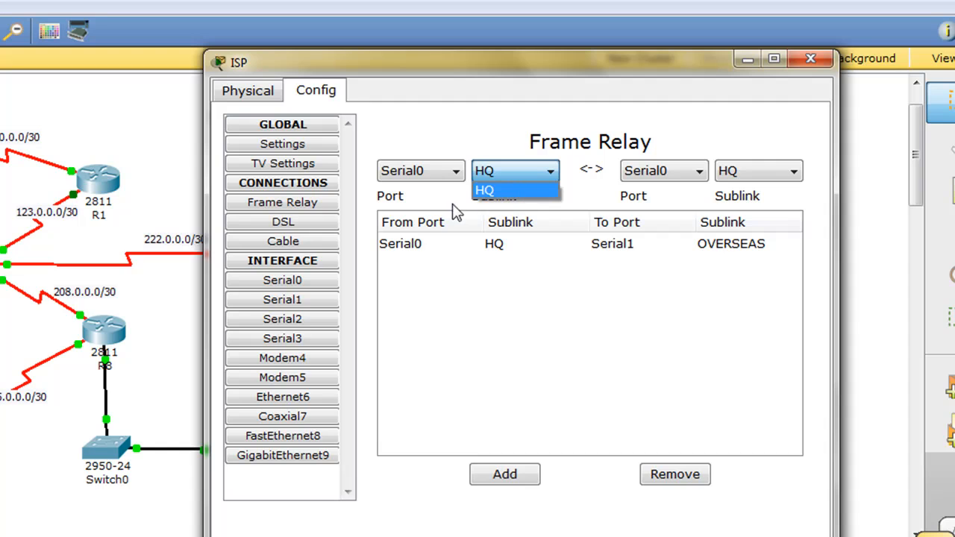
{"action": "mouse_move", "coordinate": [465, 201]}
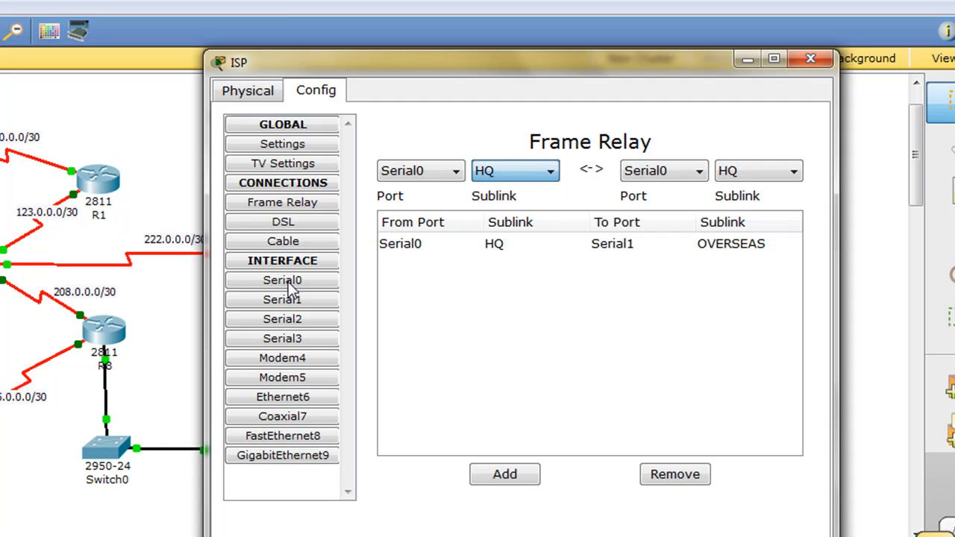
{"action": "left_click", "coordinate": [282, 281]}
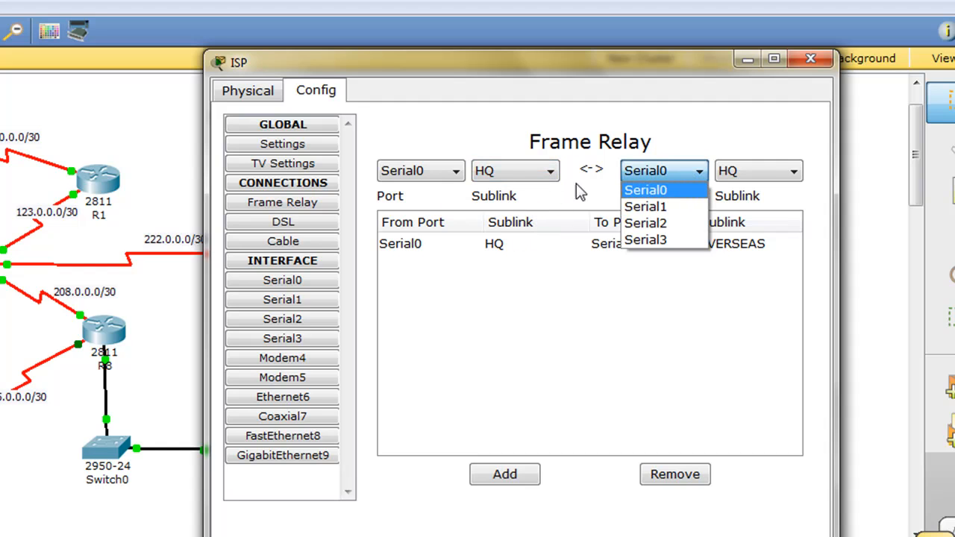
{"action": "mouse_move", "coordinate": [645, 206]}
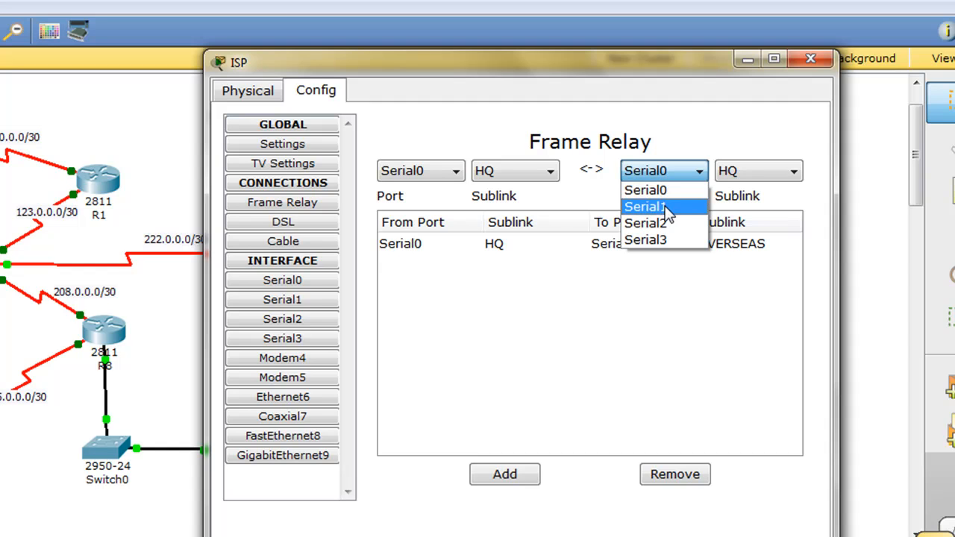
{"action": "left_click", "coordinate": [645, 206]}
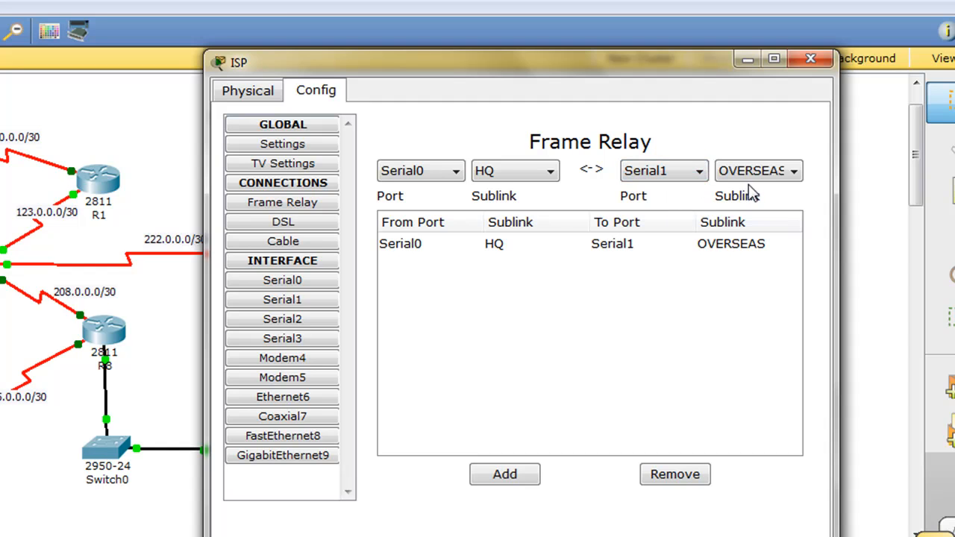
- Complete the mapping row so Serial0/HQ connects to Serial1/OVERSEAS
{"action": "left_click", "coordinate": [282, 299]}
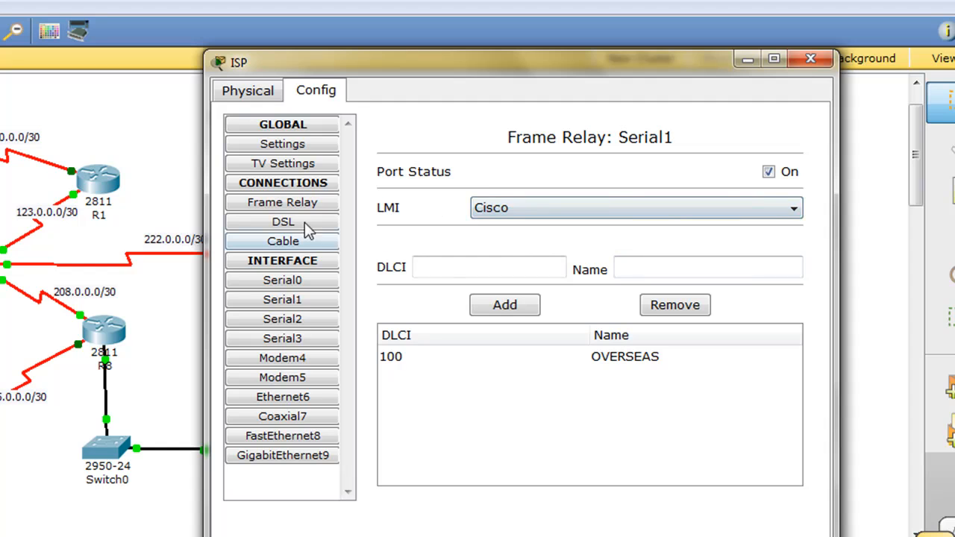
{"action": "left_click", "coordinate": [282, 203]}
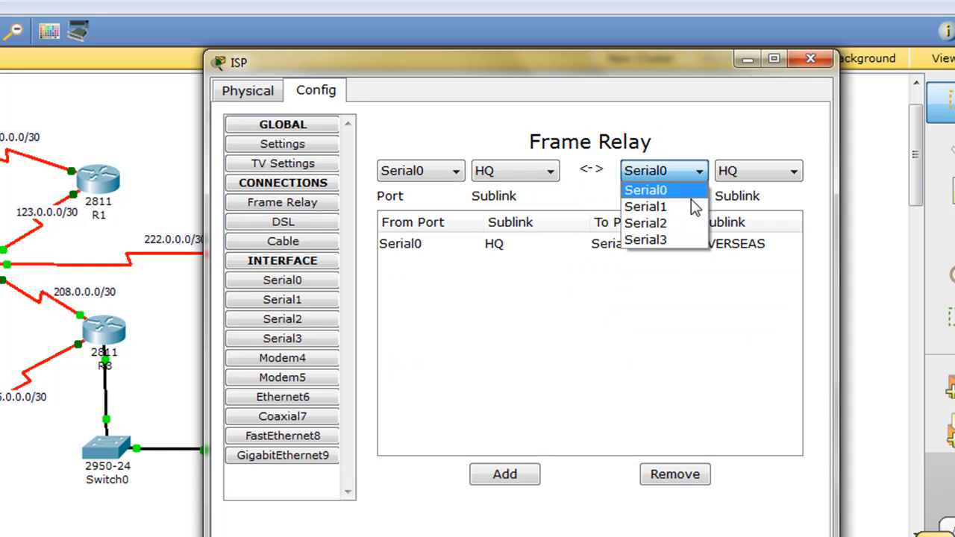
{"action": "left_click", "coordinate": [644, 206]}
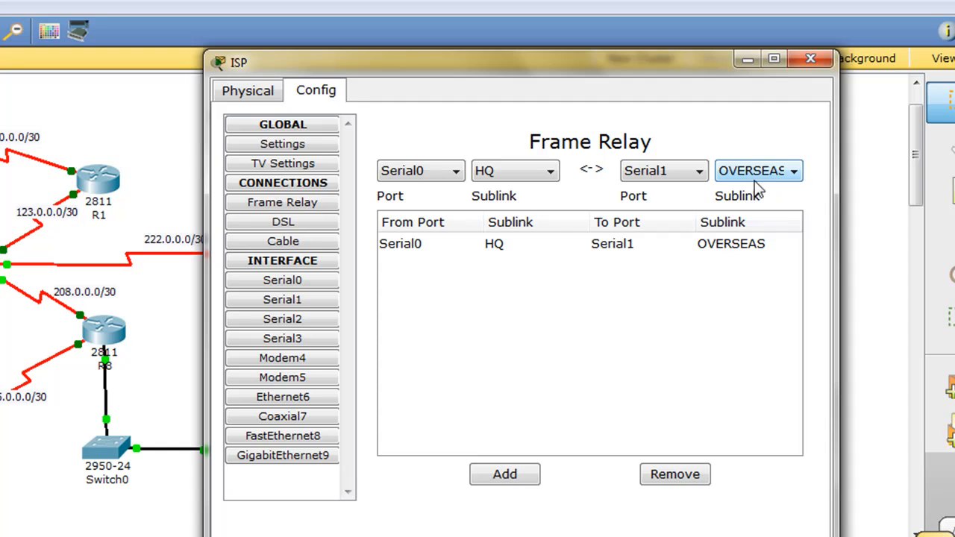
{"action": "mouse_move", "coordinate": [773, 185]}
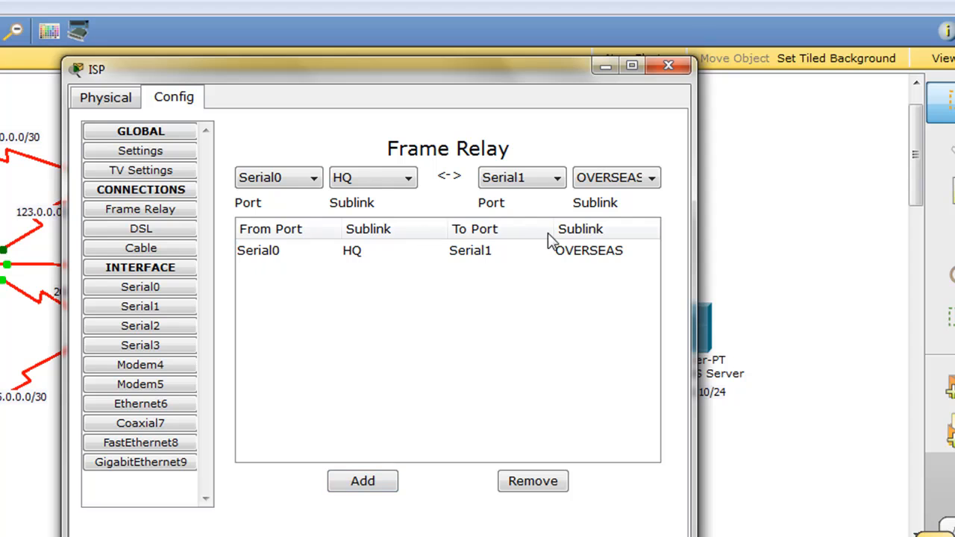
{"action": "mouse_move", "coordinate": [642, 133]}
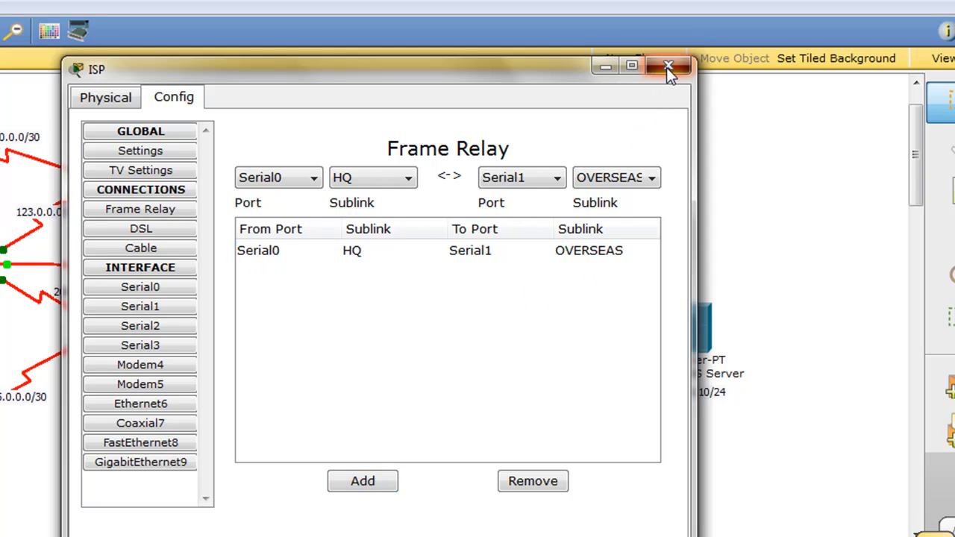
- Close the ISP settings and replay the OVERSEAS-to-HQ ping in Simulation mode with the event list hidden
{"action": "left_click", "coordinate": [669, 66]}
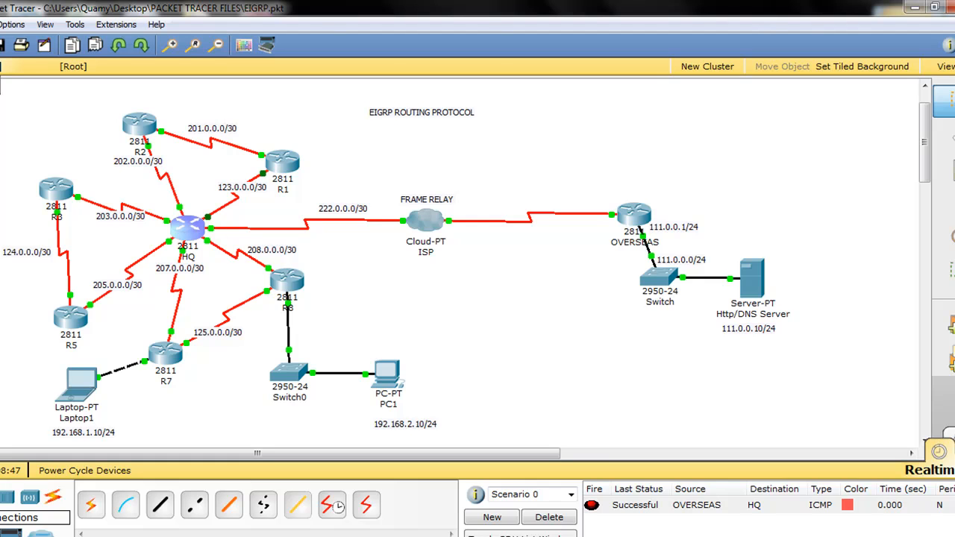
{"action": "left_click", "coordinate": [857, 470]}
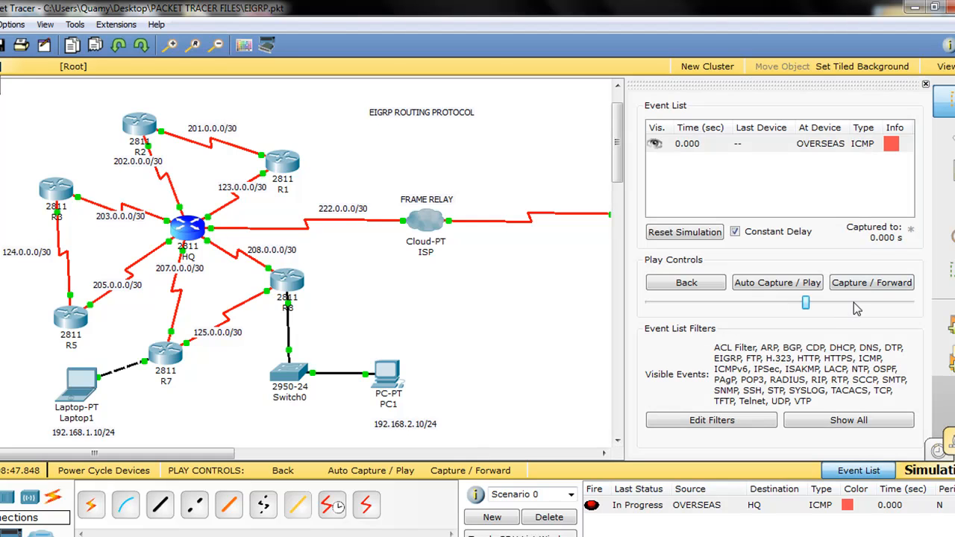
{"action": "left_click", "coordinate": [776, 282]}
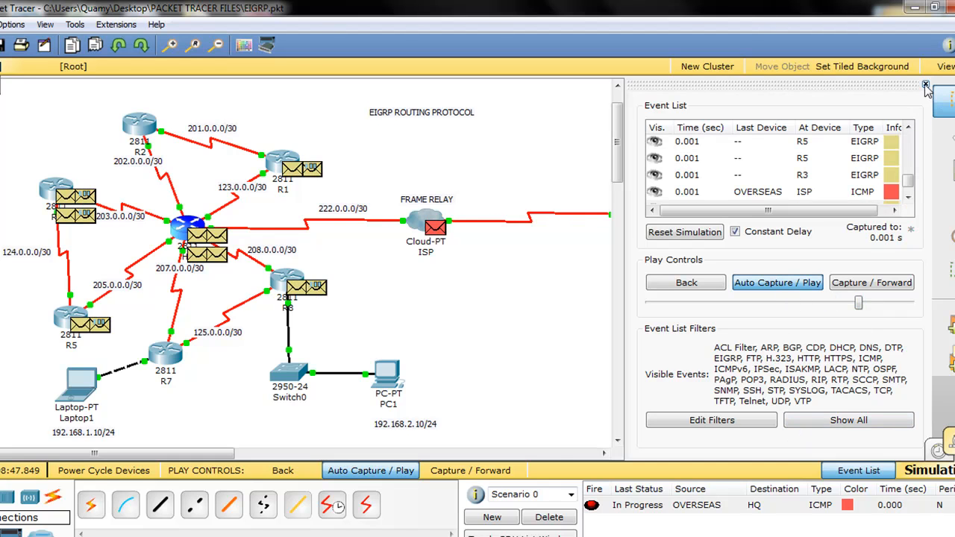
{"action": "left_click", "coordinate": [926, 84]}
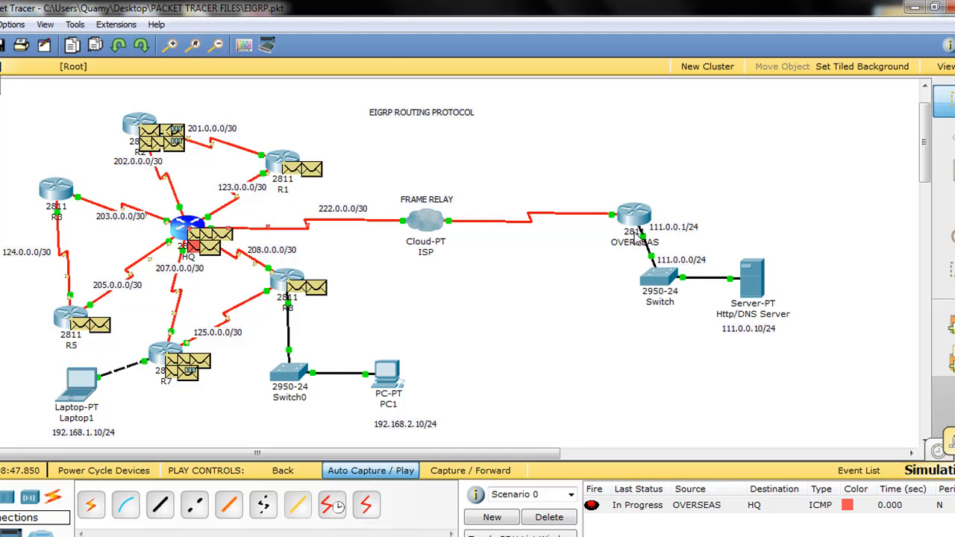